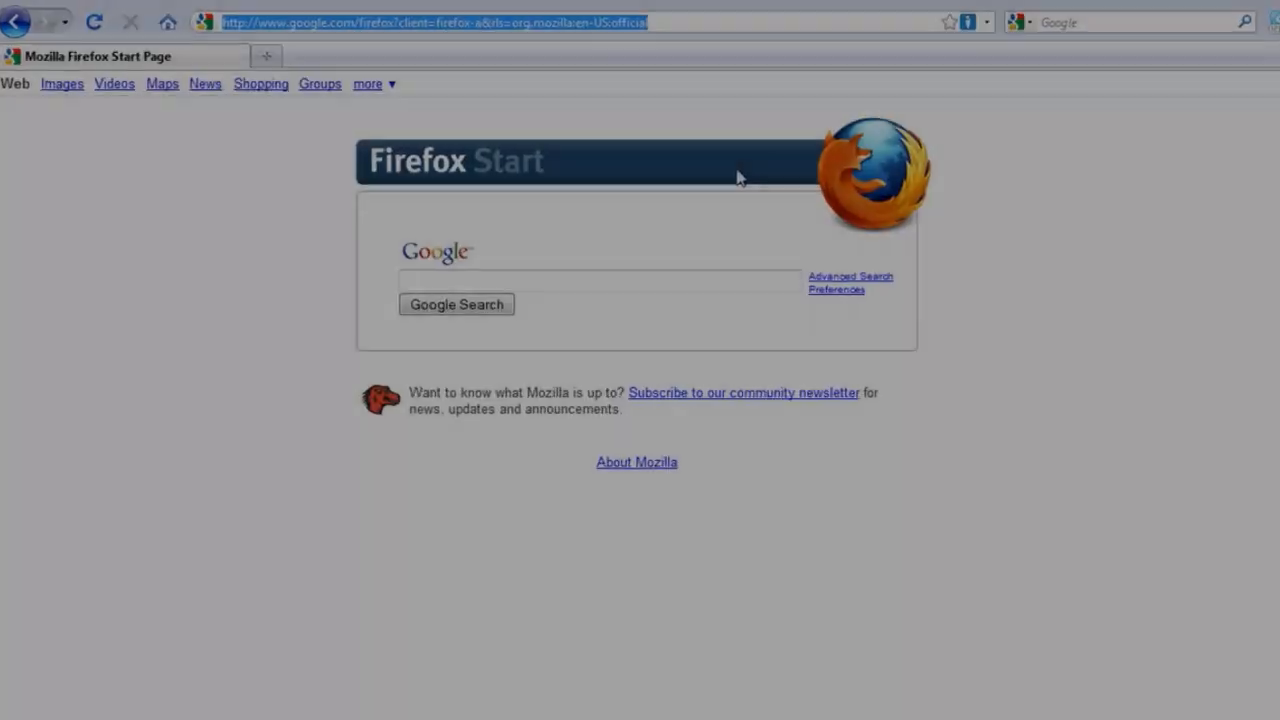
On archive.org, search "vj loops", view the first VJ Loops result and play its clip
type("www.archive.")
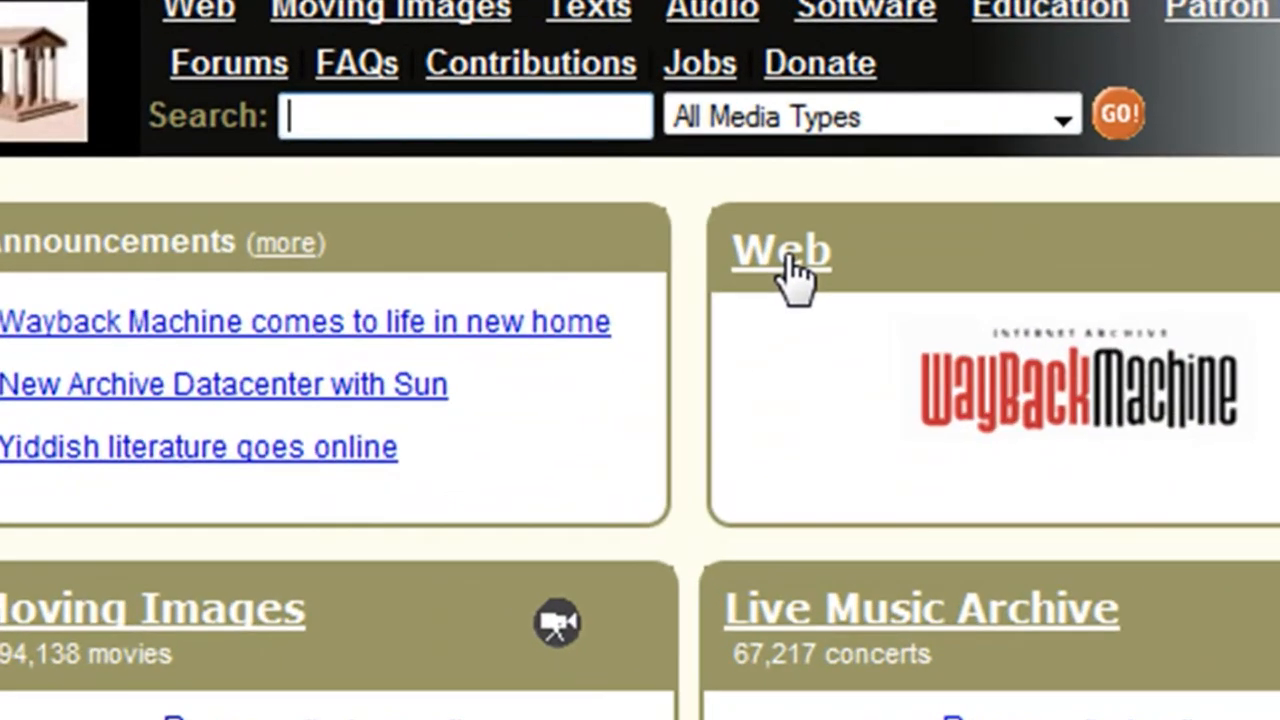
type("vj loops")
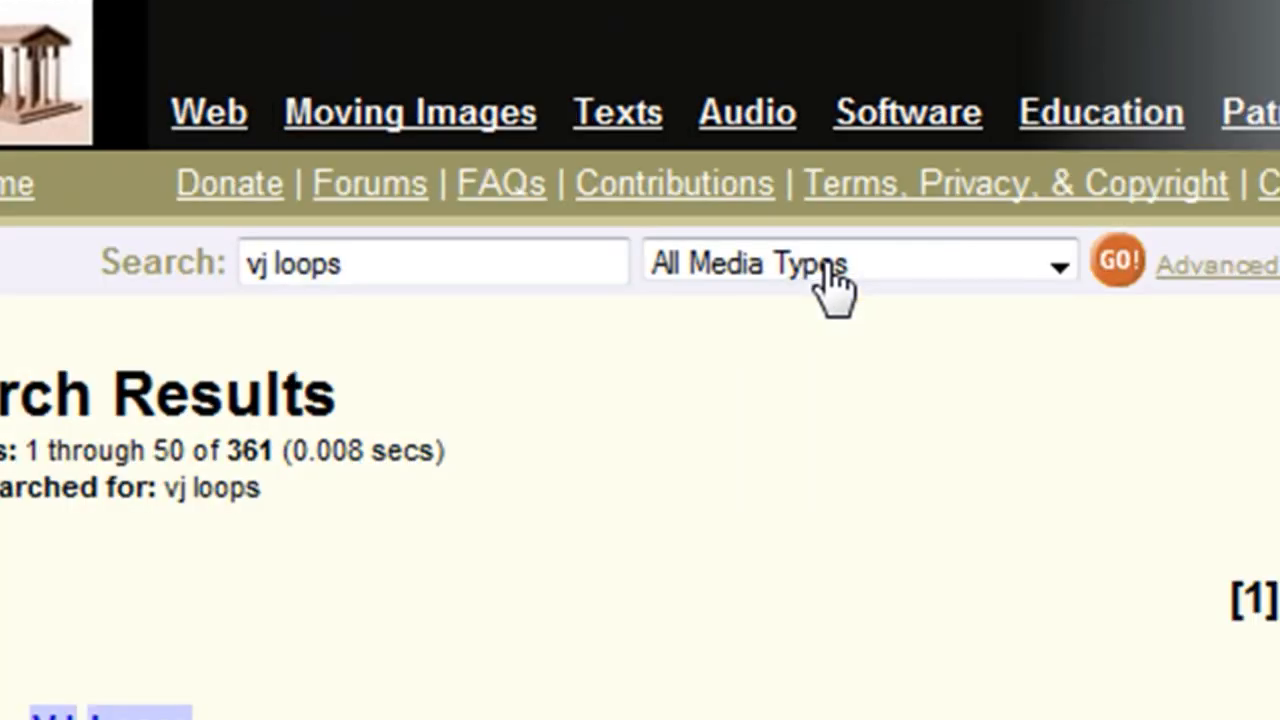
scroll("down", 3)
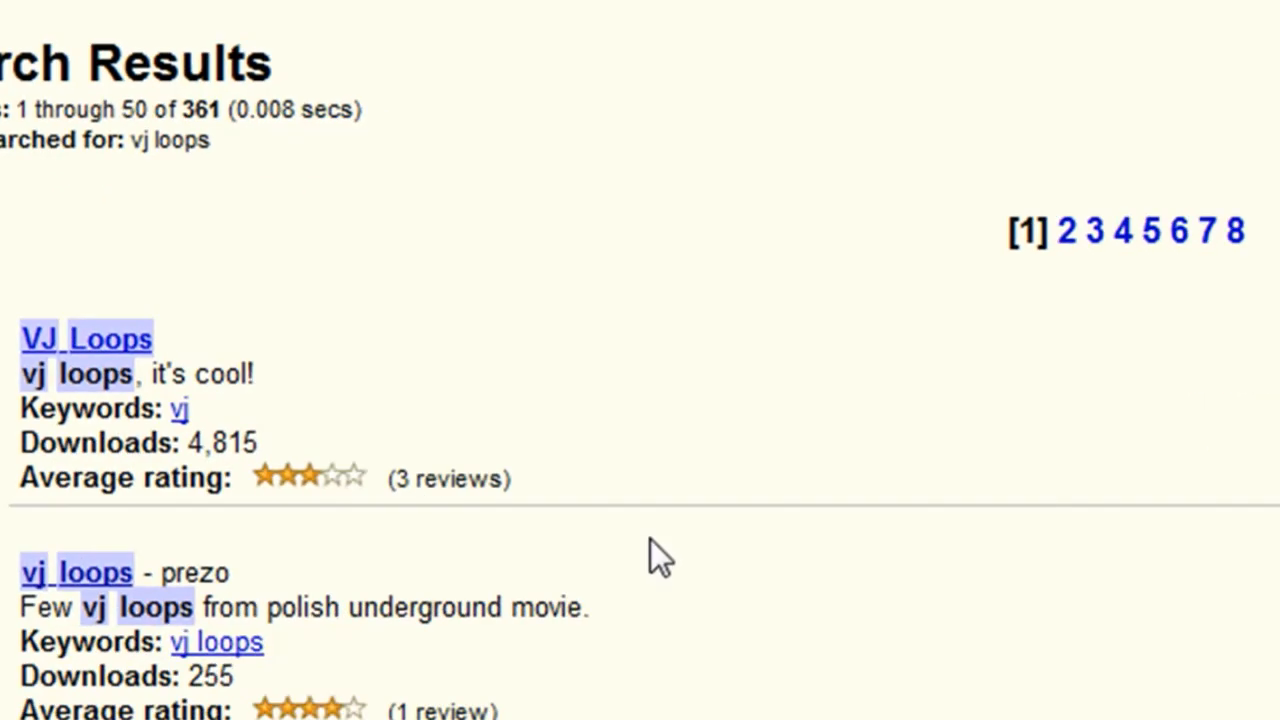
scroll("down", 3)
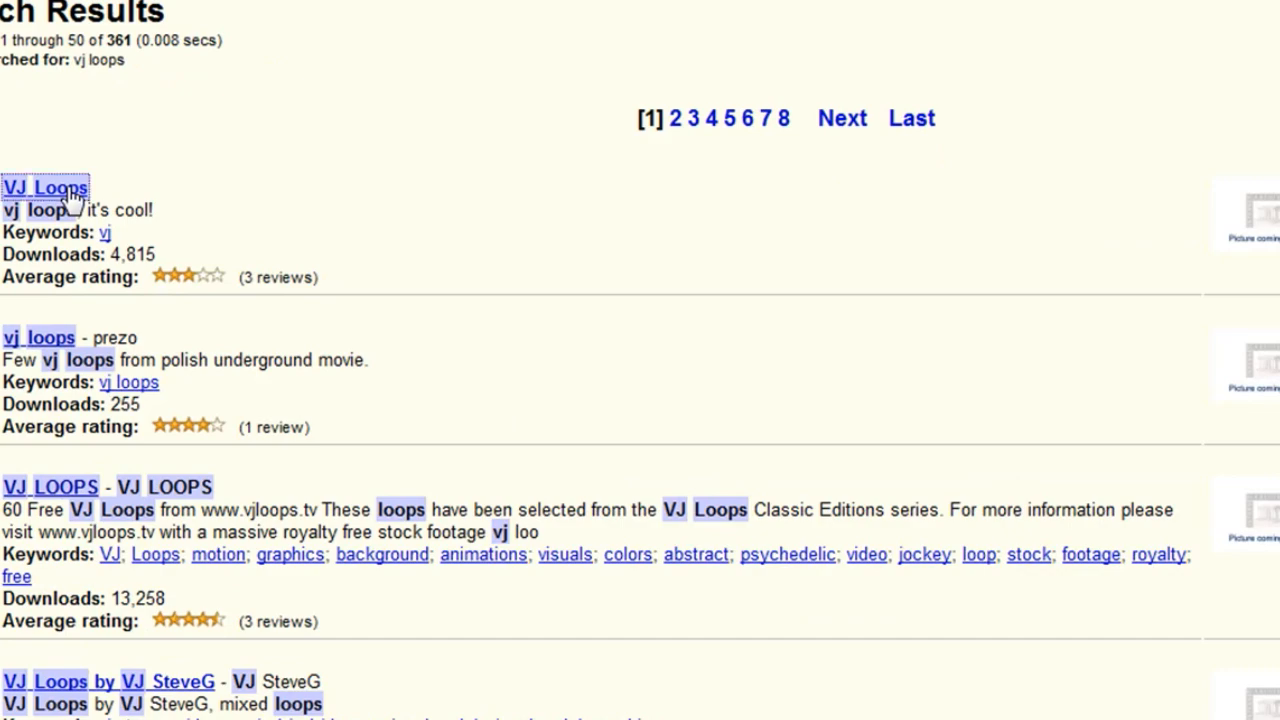
left_click(44, 188)
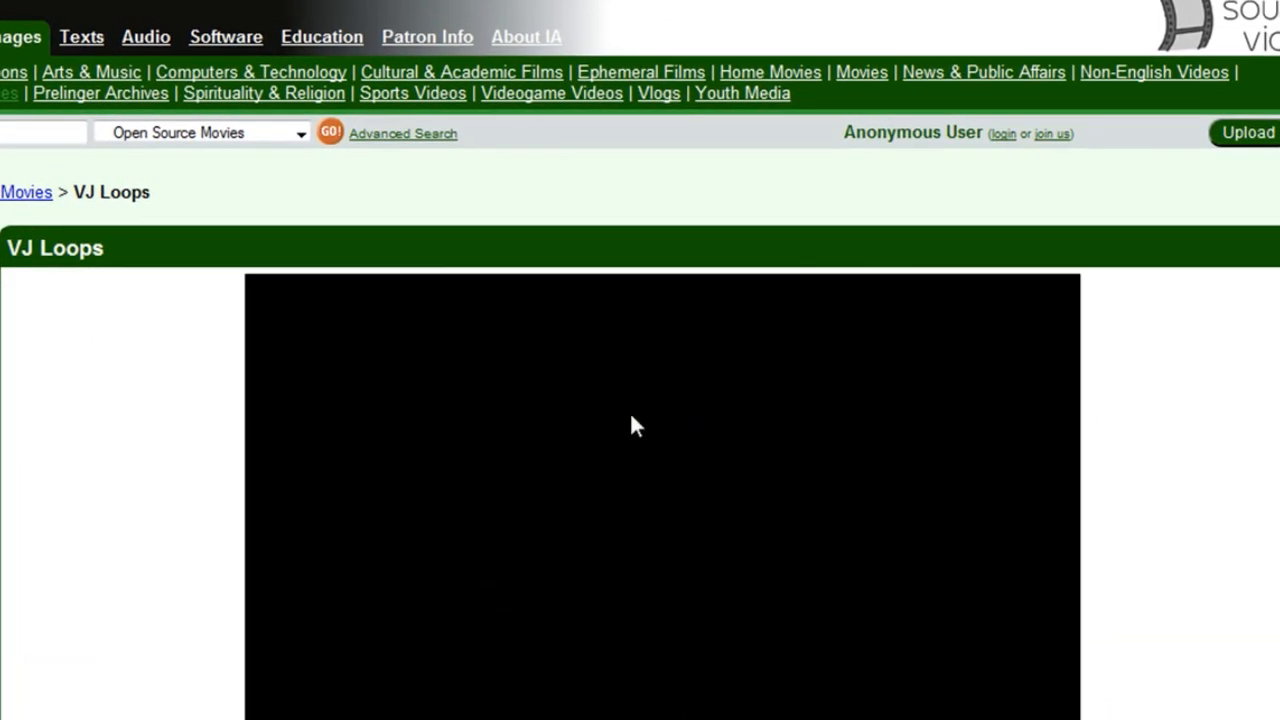
left_click(640, 424)
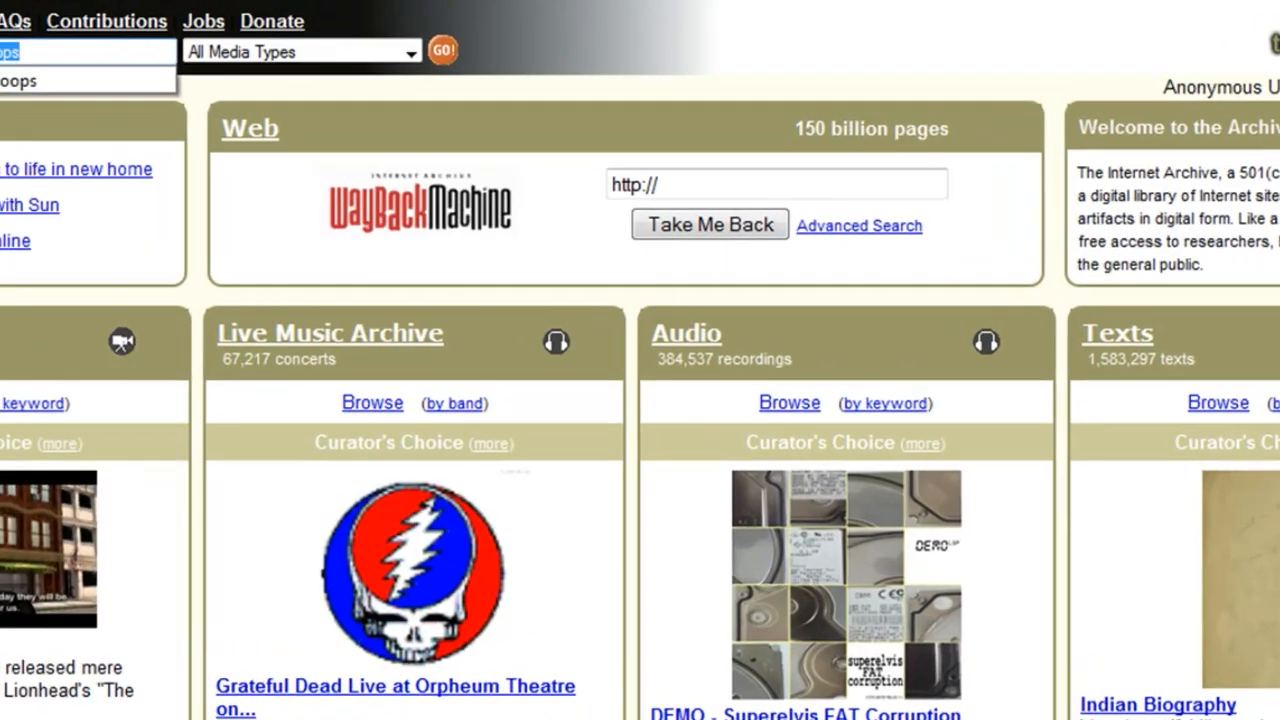
Run a second Internet Archive search for "stock footage" and browse its results
type("stock footage")
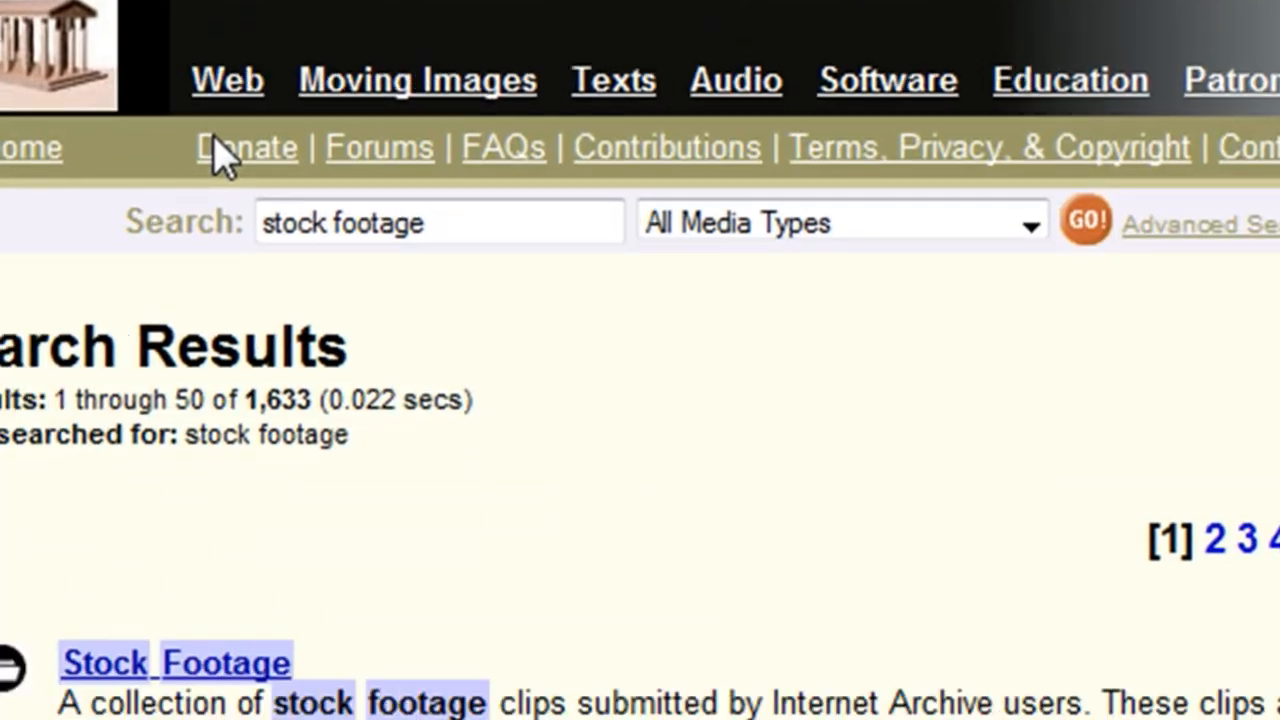
scroll("down", 3)
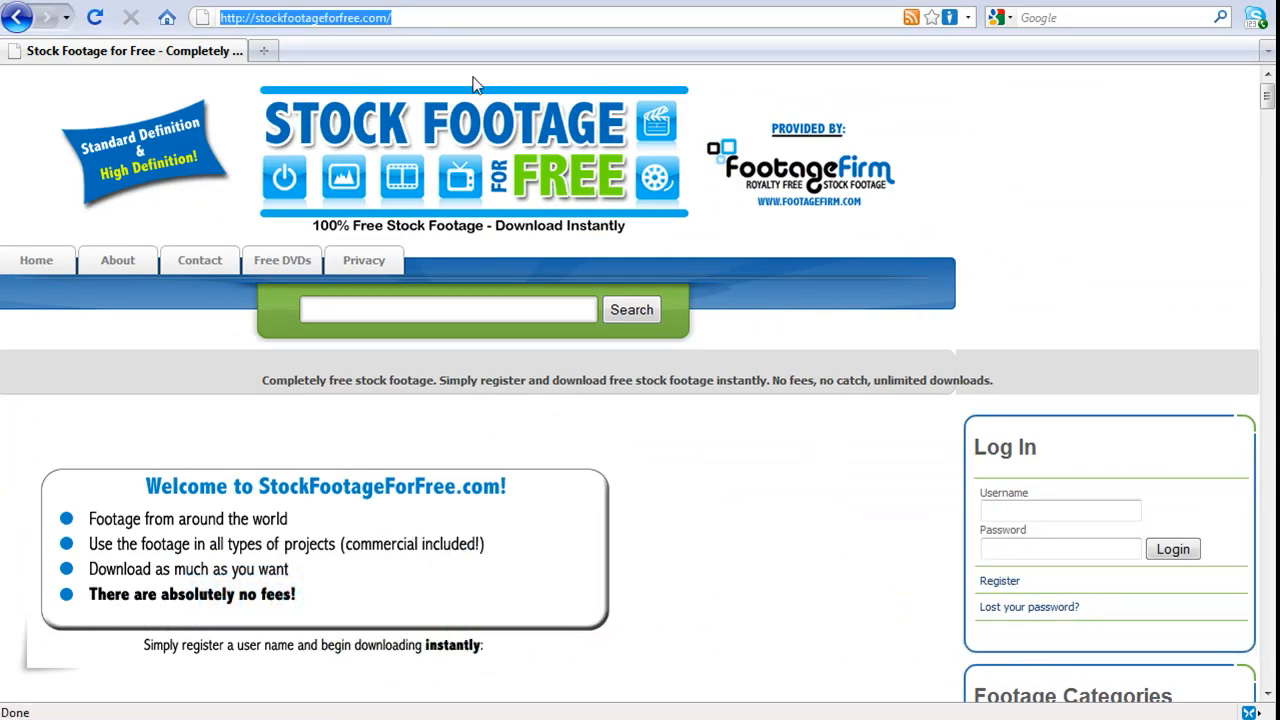
On StockFootageForFree.com's front page, begin browsing the free footage library via START BROWSING
scroll("down", 3)
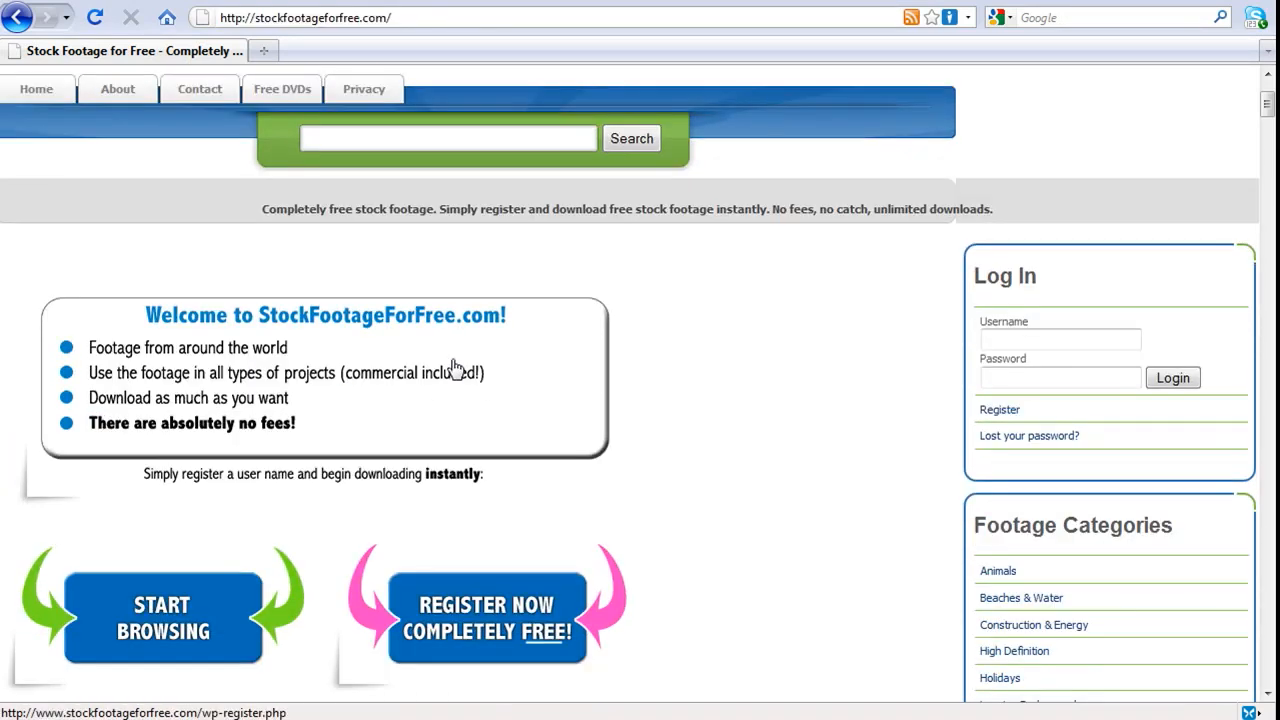
left_click(164, 616)
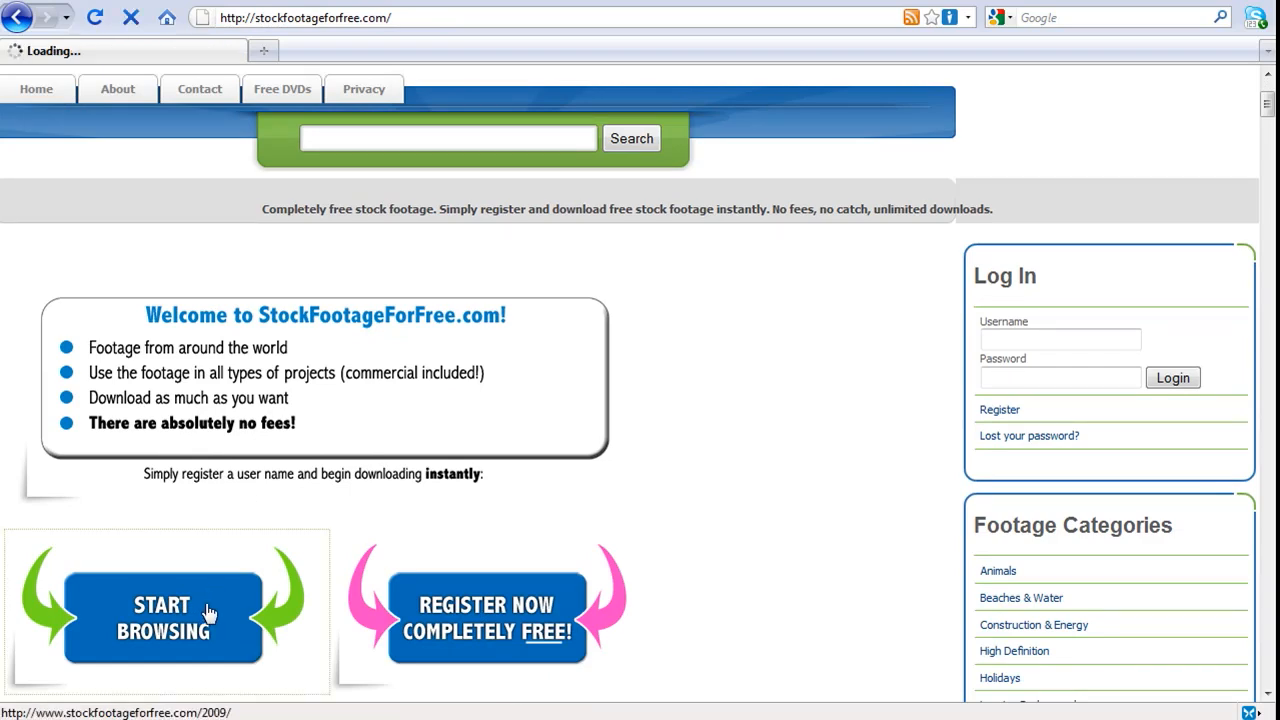
left_click(164, 616)
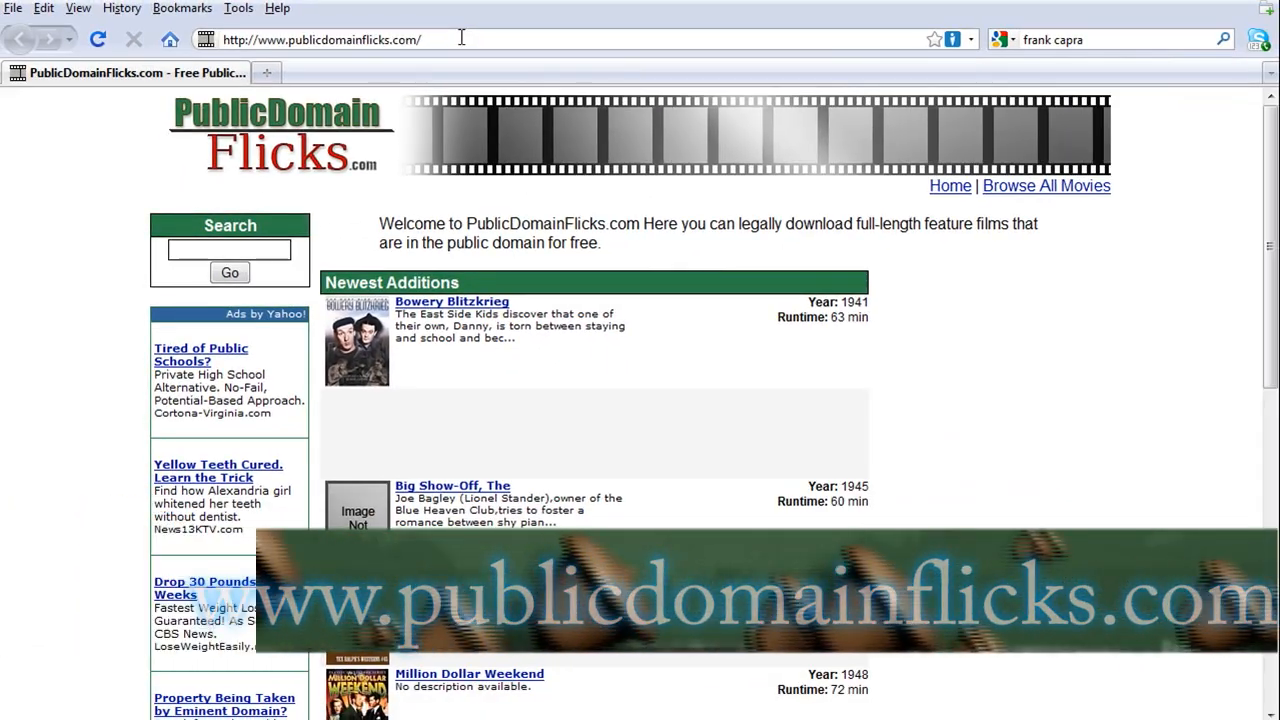
From PublicDomainFlicks.com's Newest Additions, view the Meet John Doe (1941) film page and its player
scroll("down", 3)
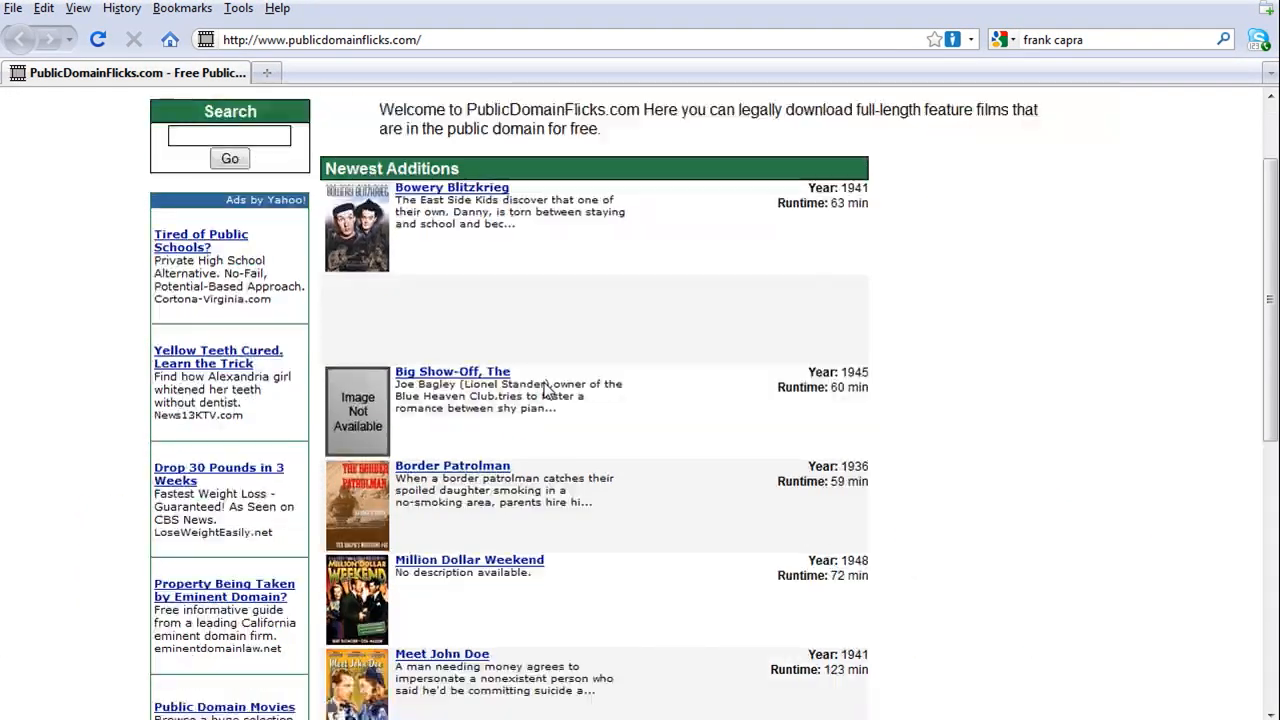
scroll("down", 3)
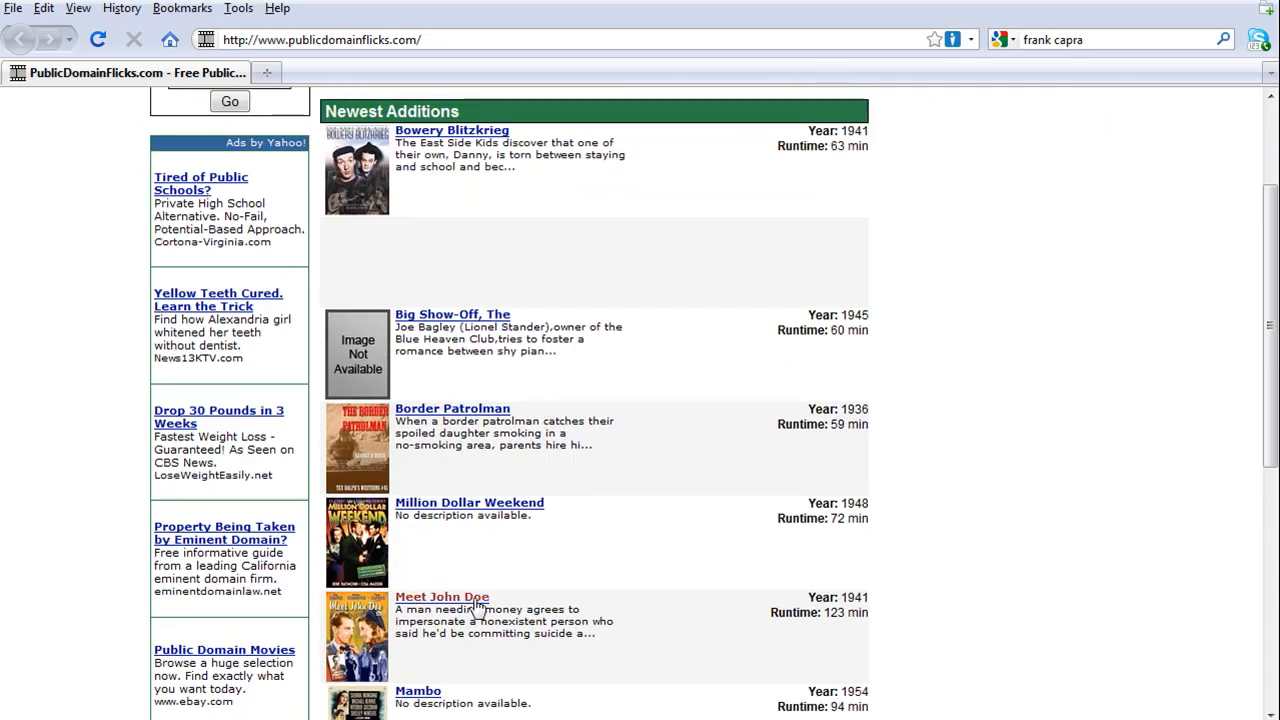
left_click(442, 596)
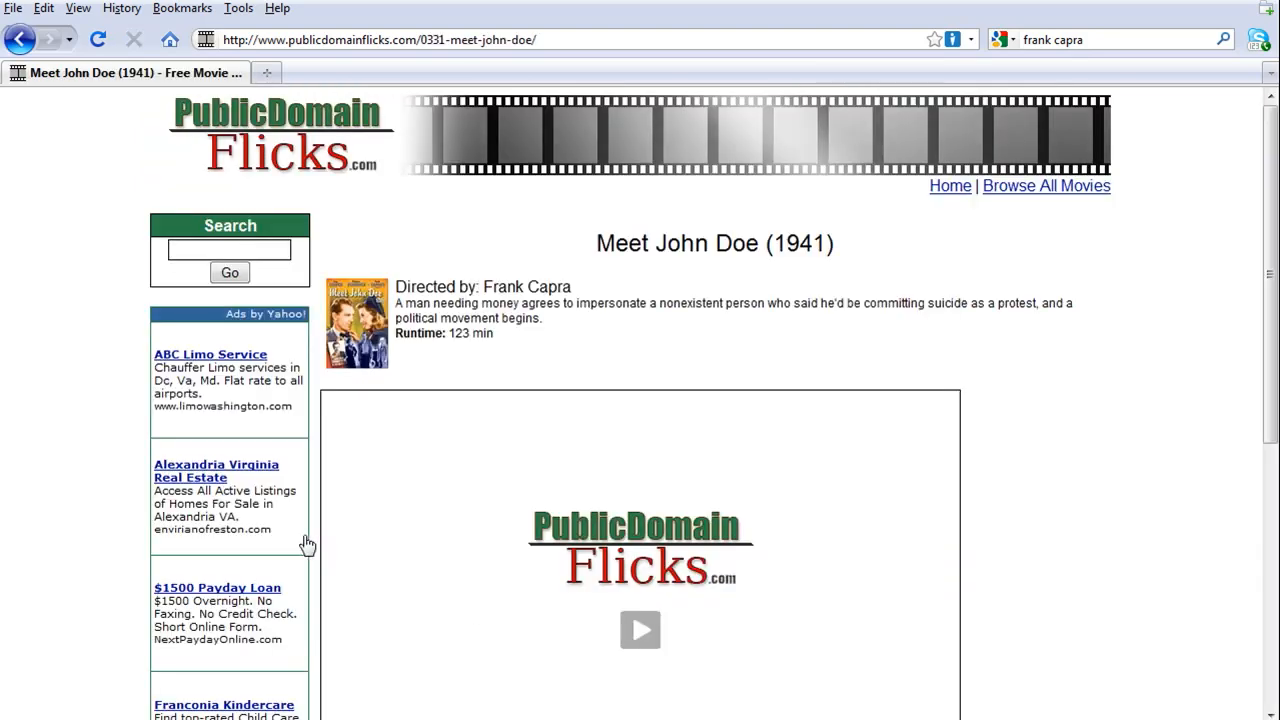
left_click(640, 630)
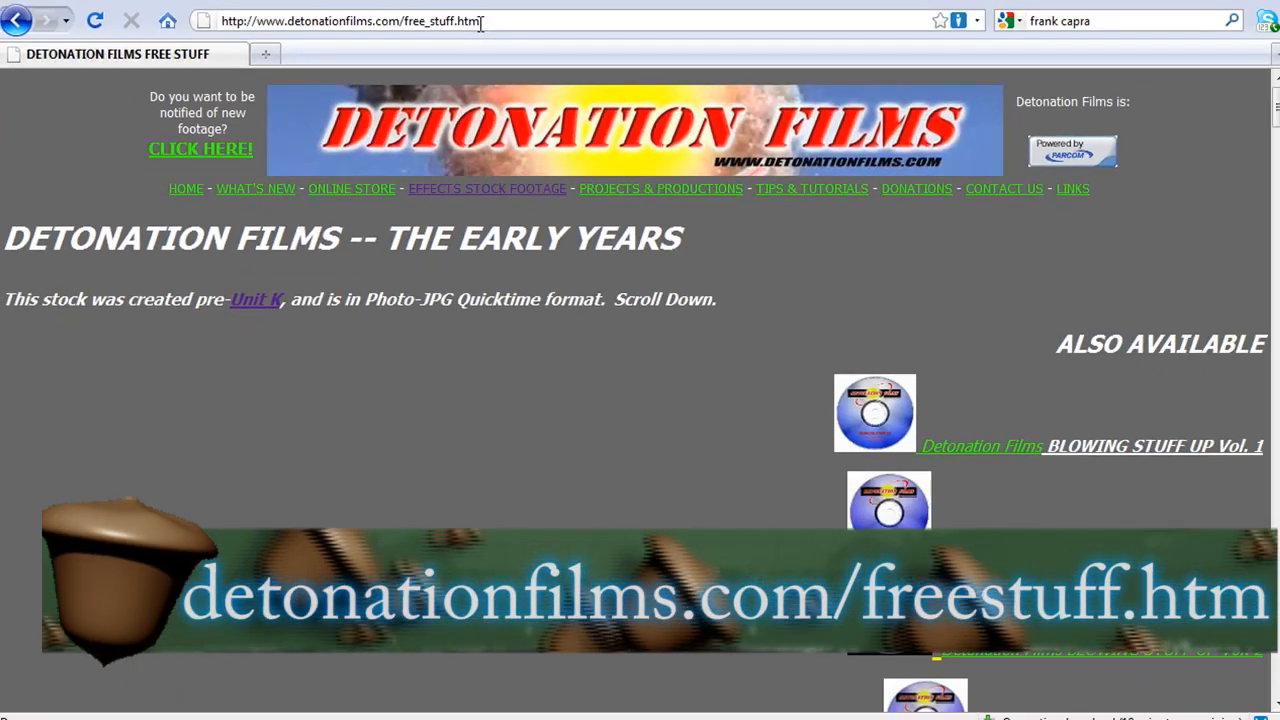
Scroll through Detonation Films' free clip list of fire, smoke plume and airburst effects
scroll("down", 3)
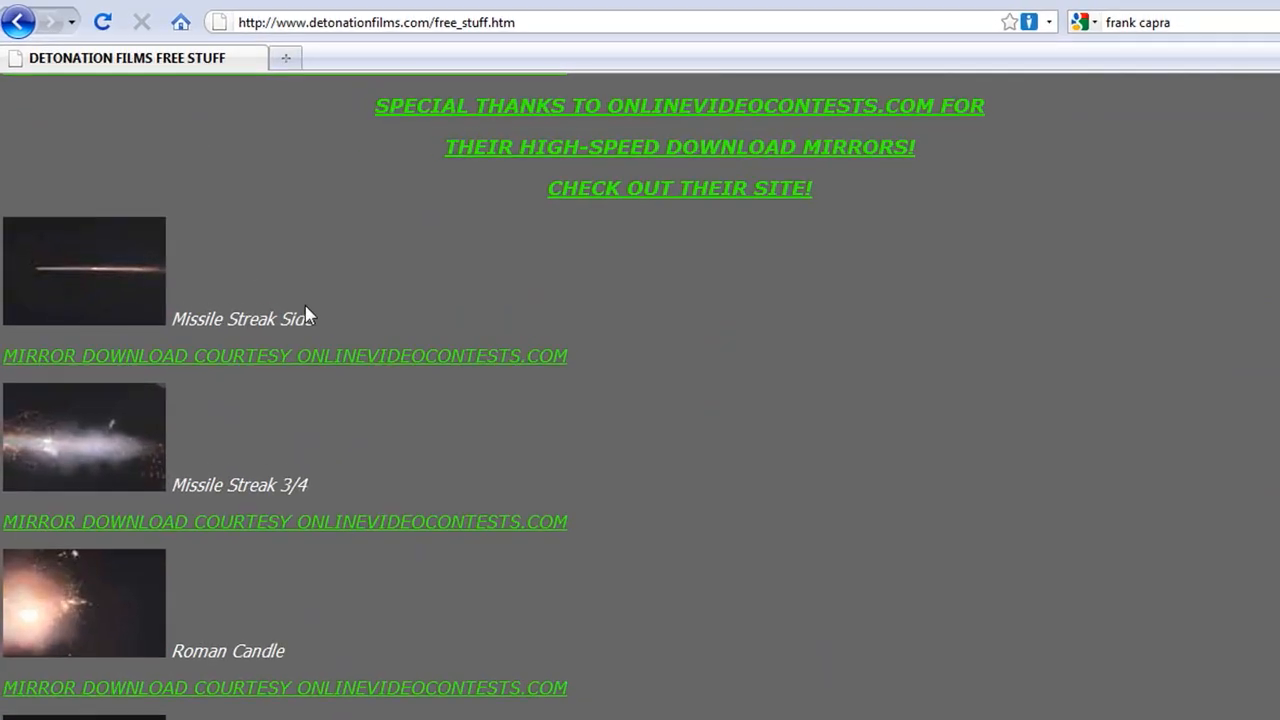
scroll("down", 3)
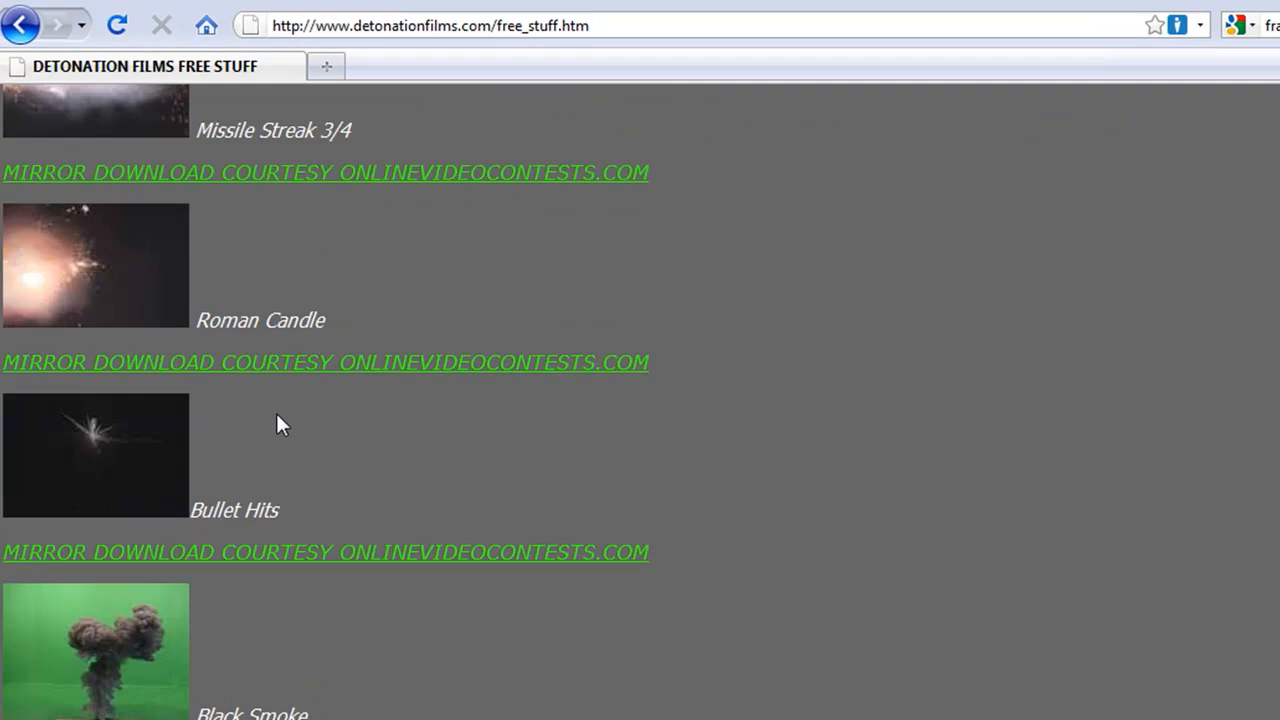
scroll("down", 3)
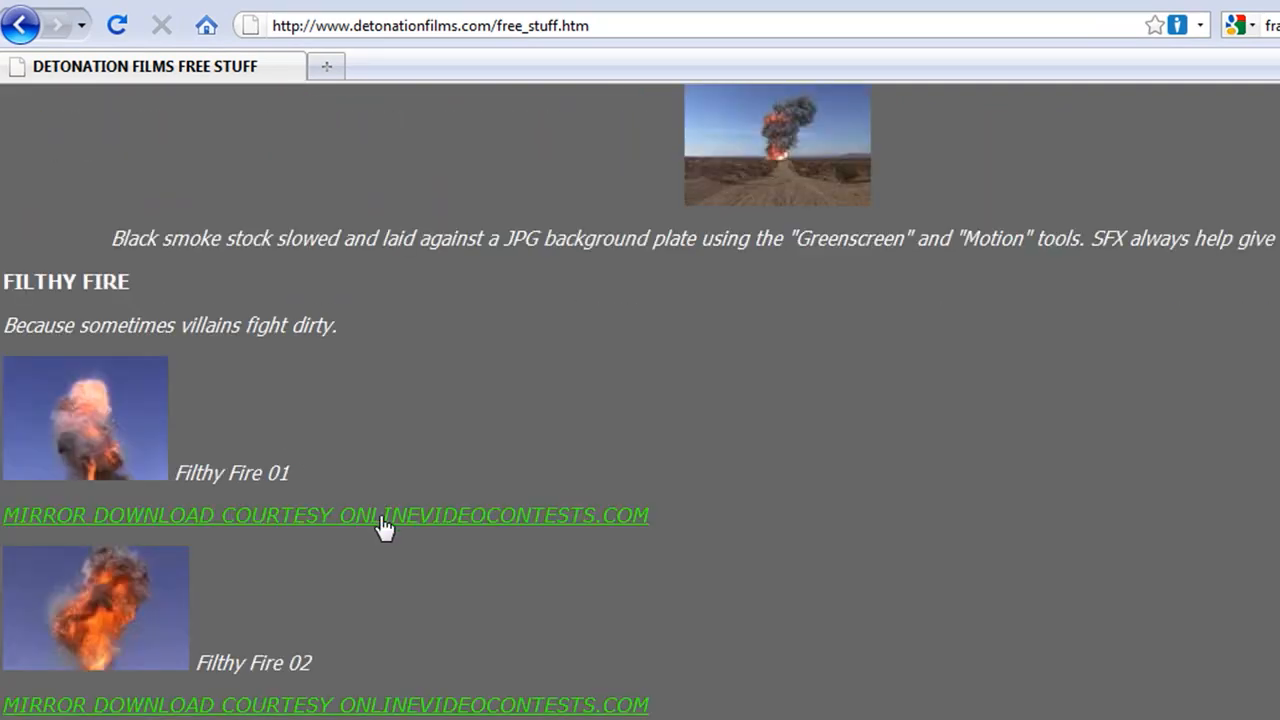
scroll("down", 3)
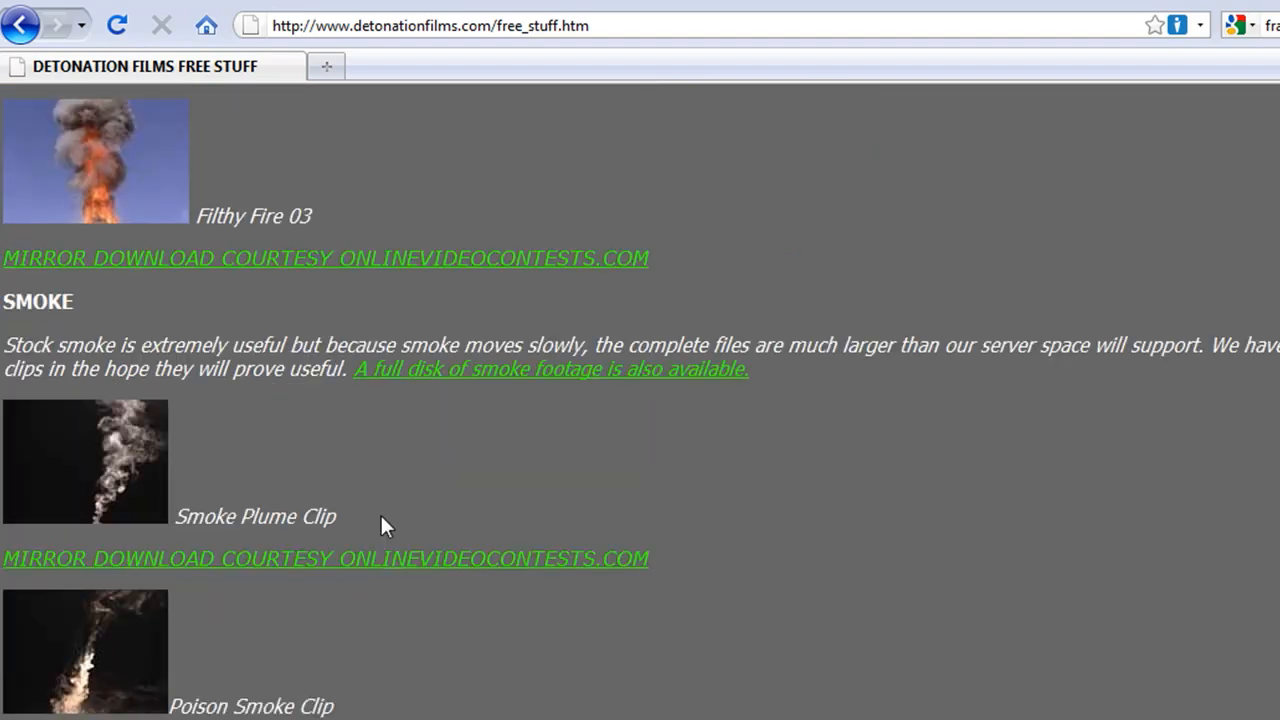
scroll("down", 3)
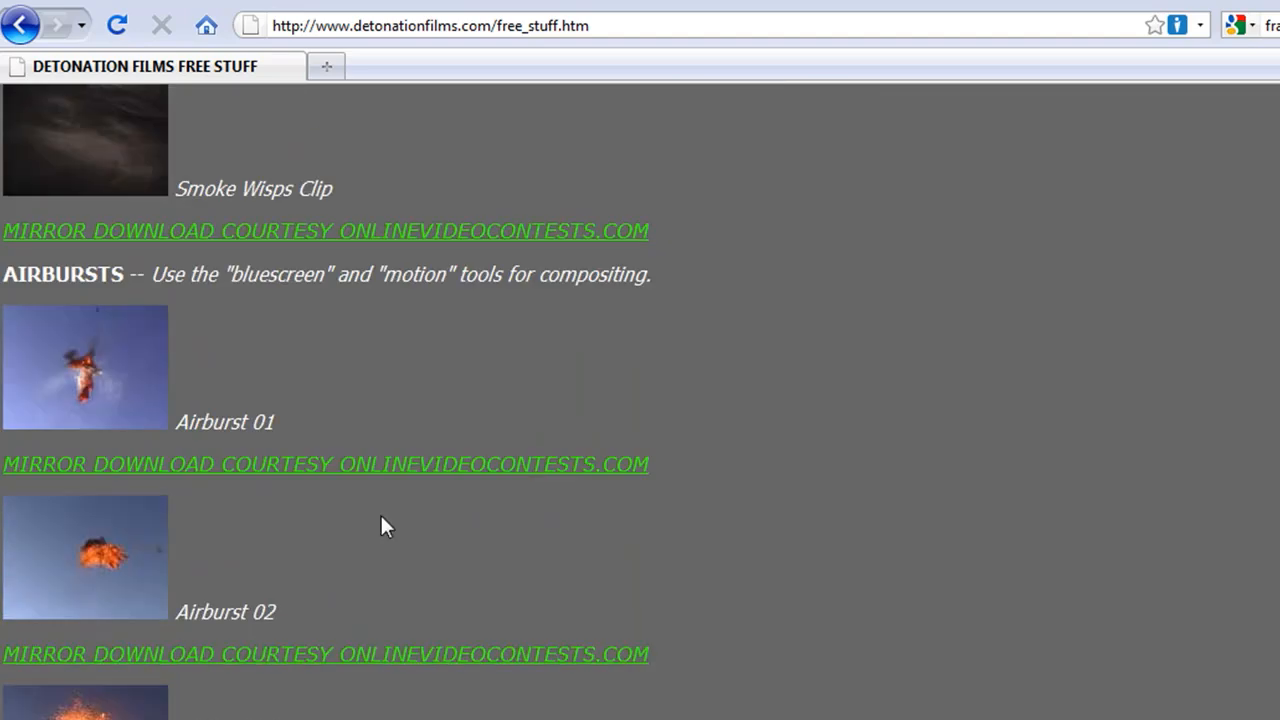
scroll("down", 3)
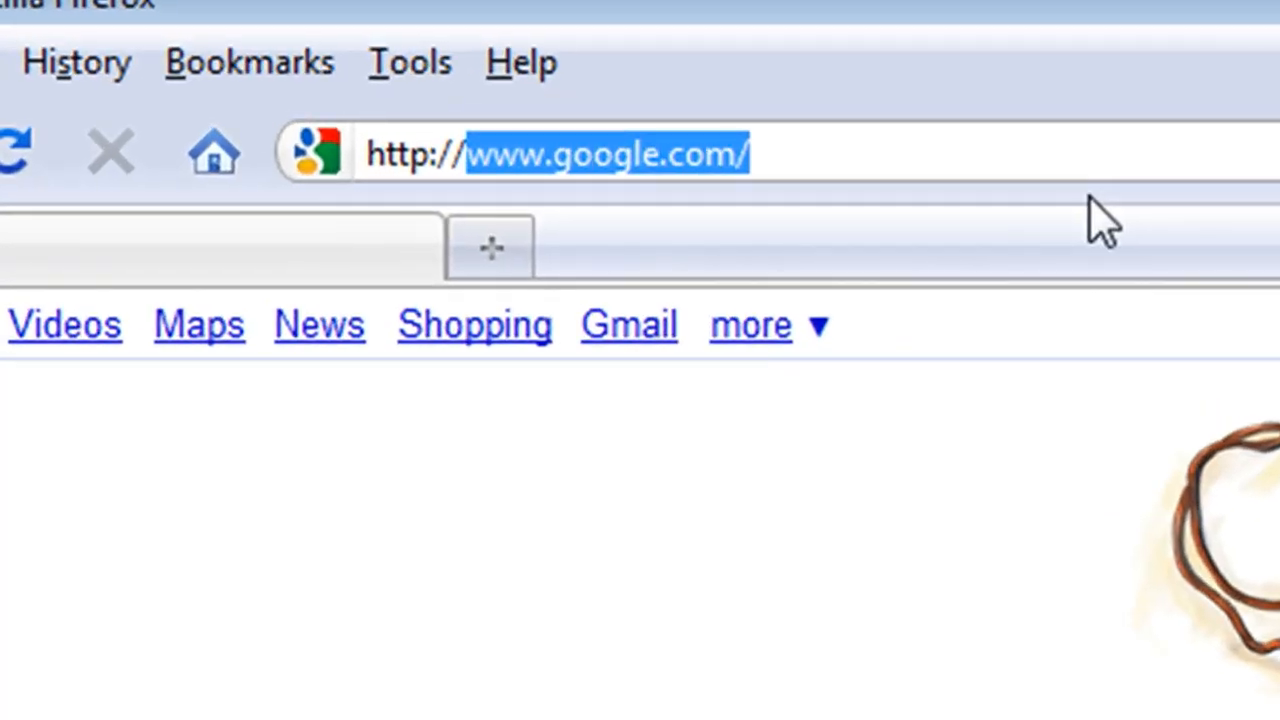
On vimeo.com/groups/freehd, view the group's Videos and open the disco clubbing clip
type("www.vime")
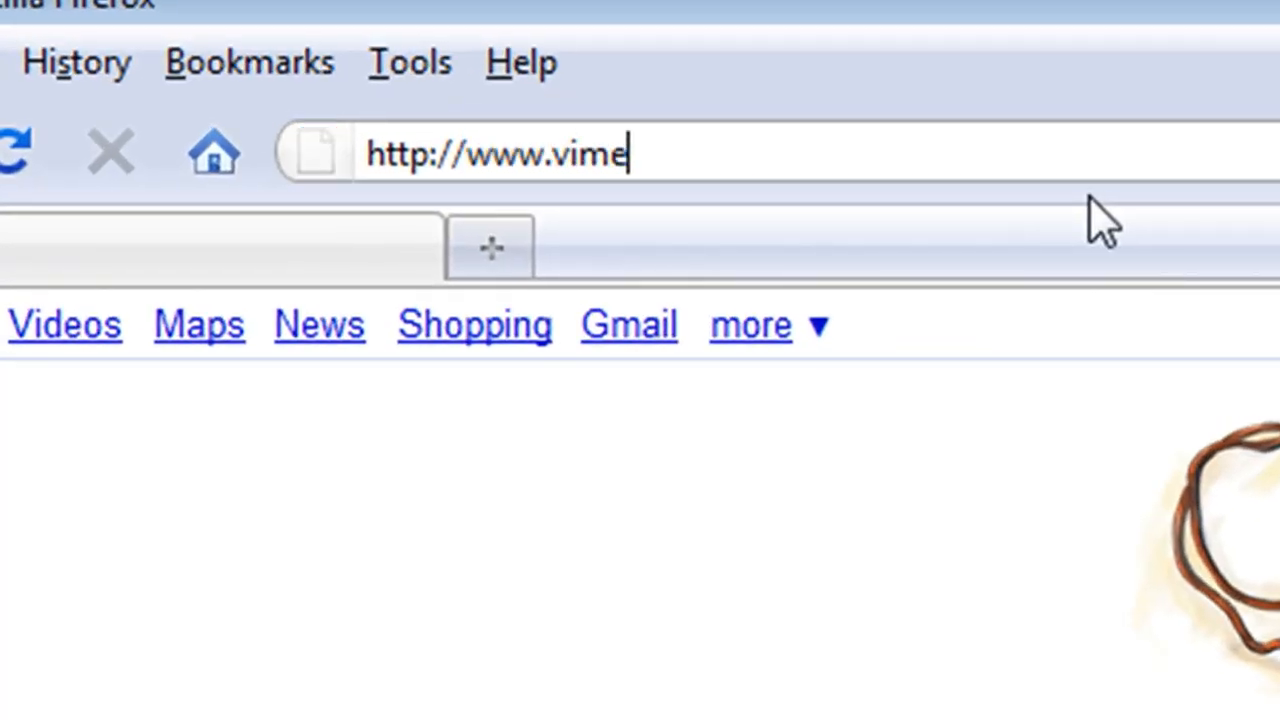
type("o.com/groups/freehd")
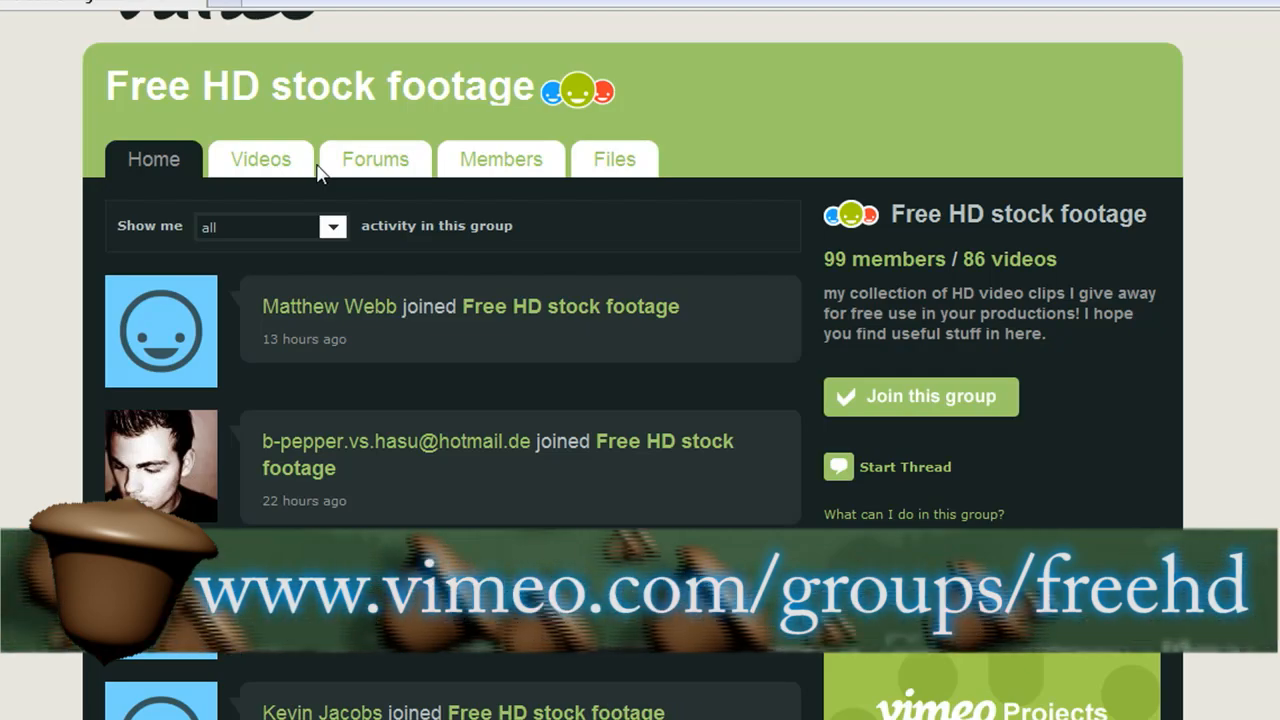
left_click(260, 160)
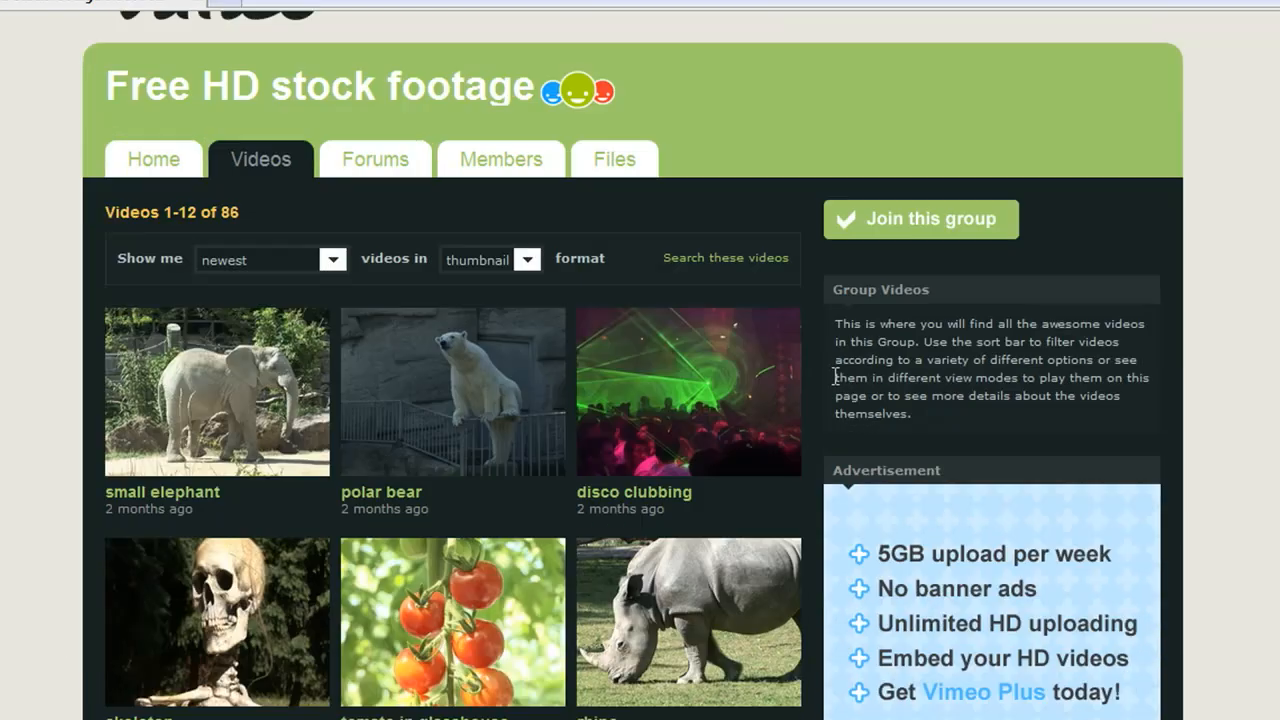
scroll("down", 3)
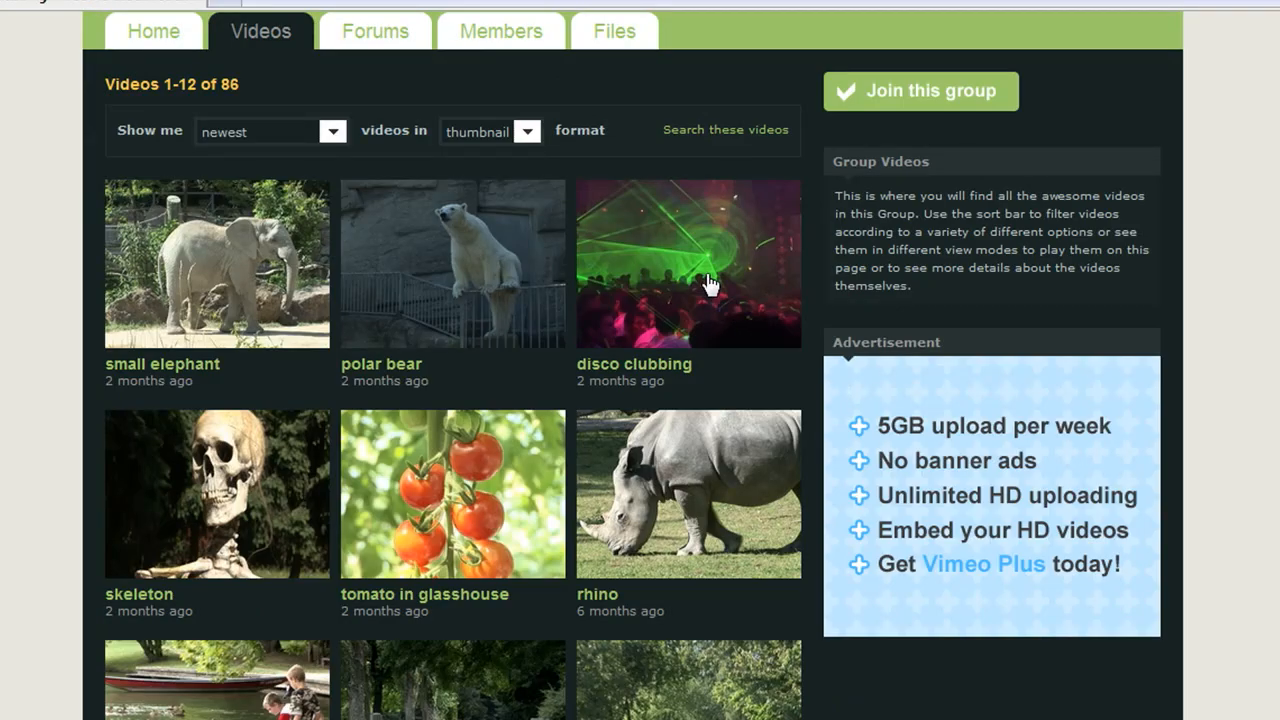
left_click(688, 264)
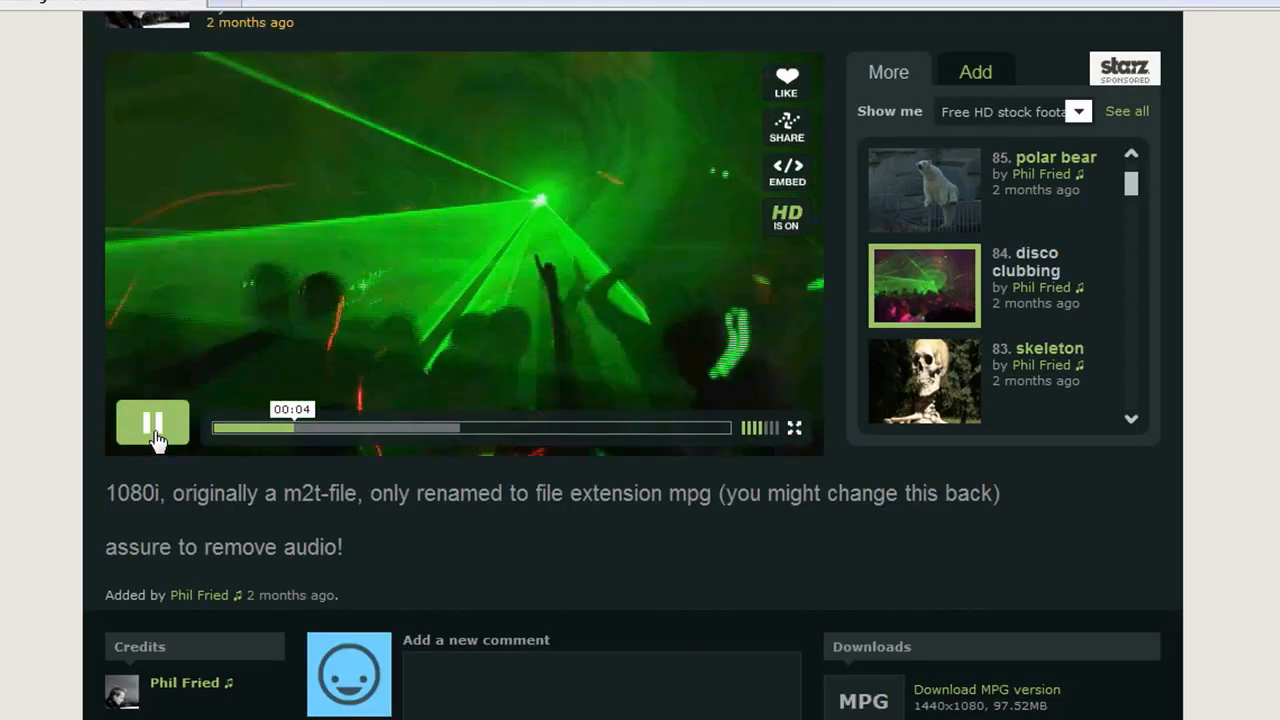
From the clip's Downloads section, request the MPG version to bring up the open-or-save prompt
scroll("down", 3)
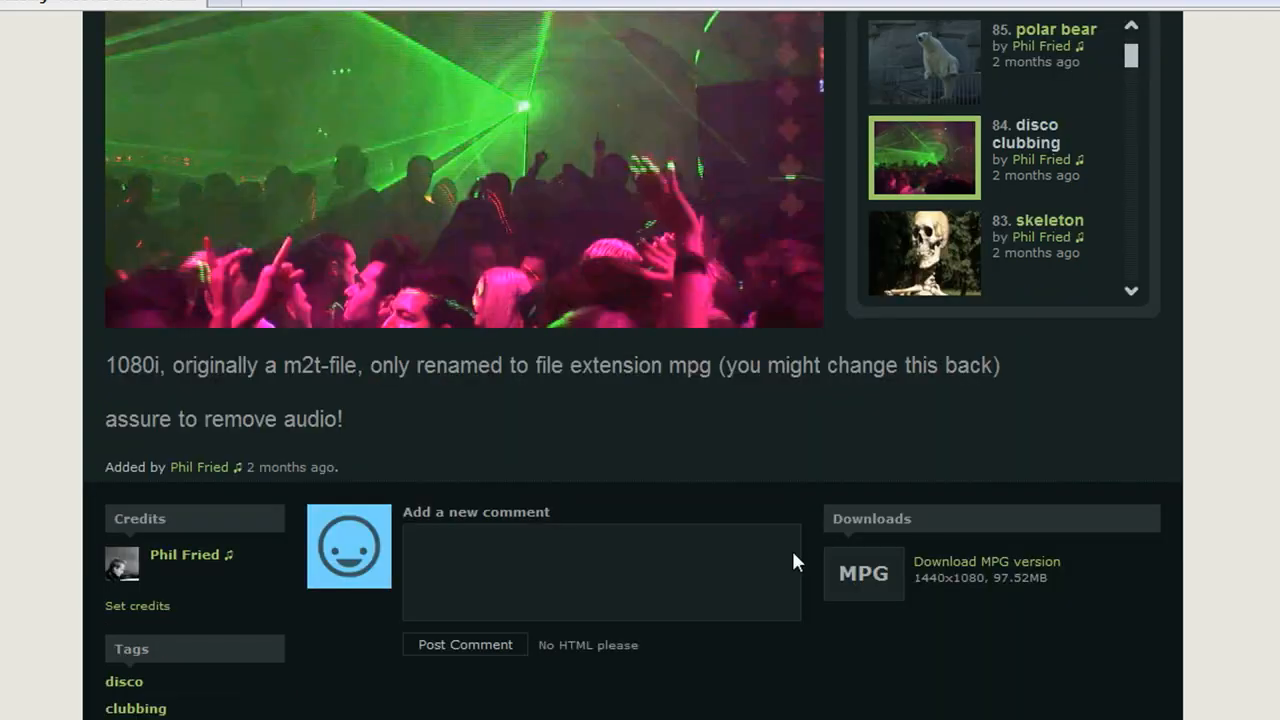
scroll("down", 3)
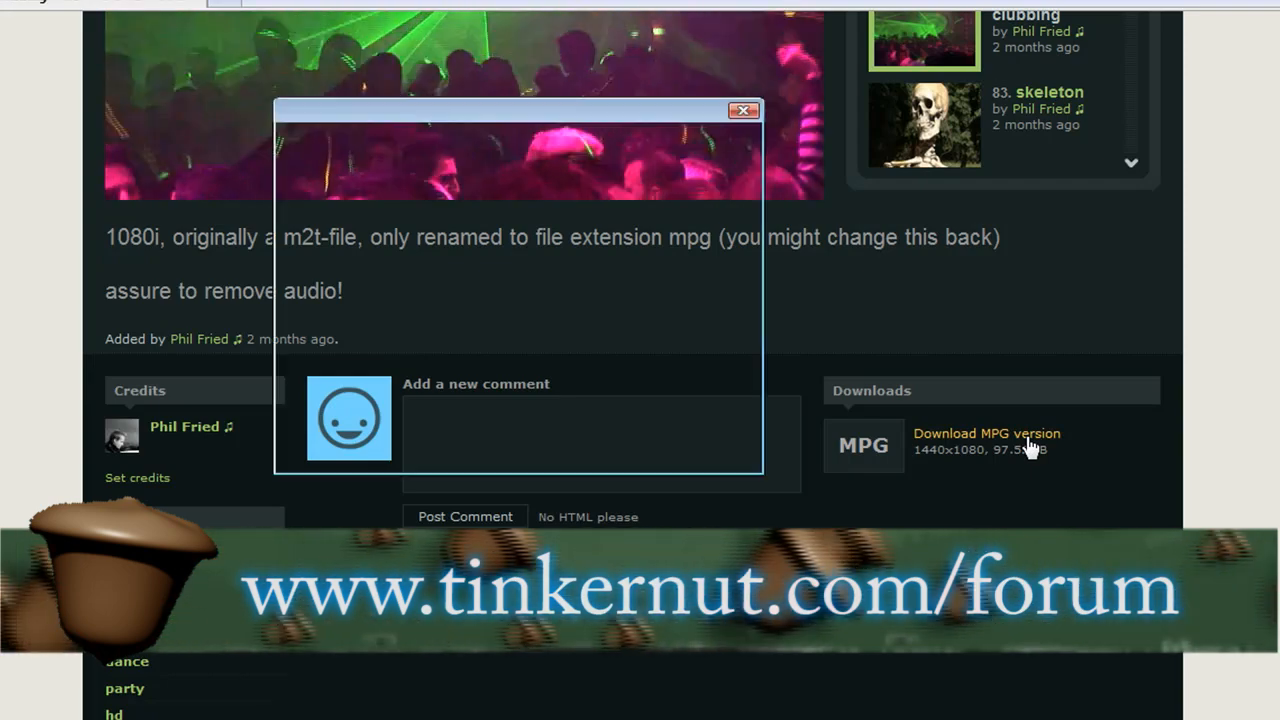
left_click(986, 432)
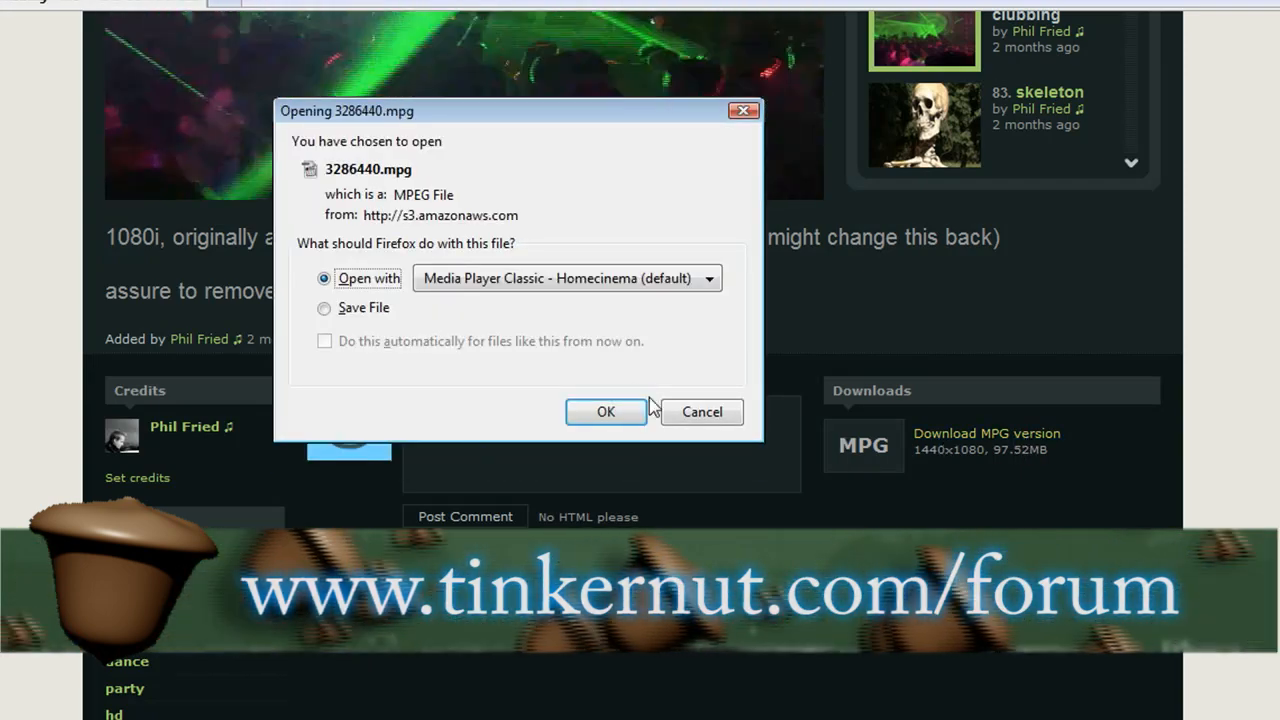